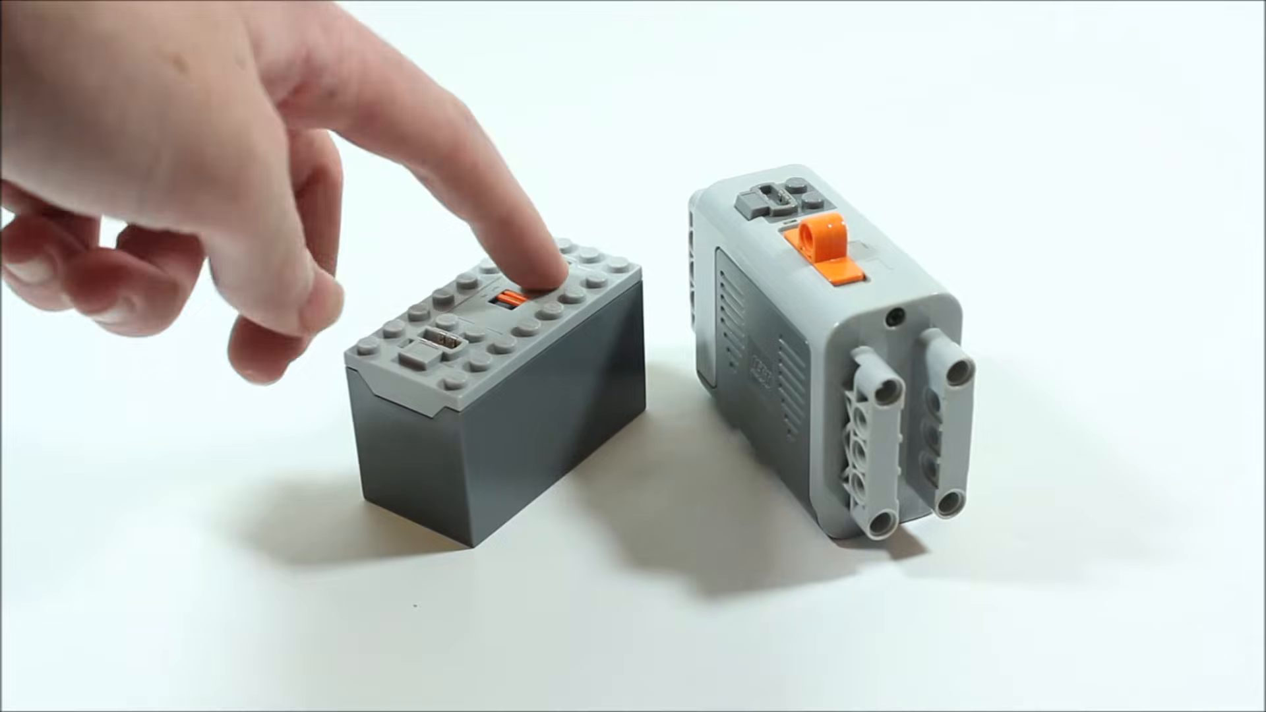
click(524, 291)
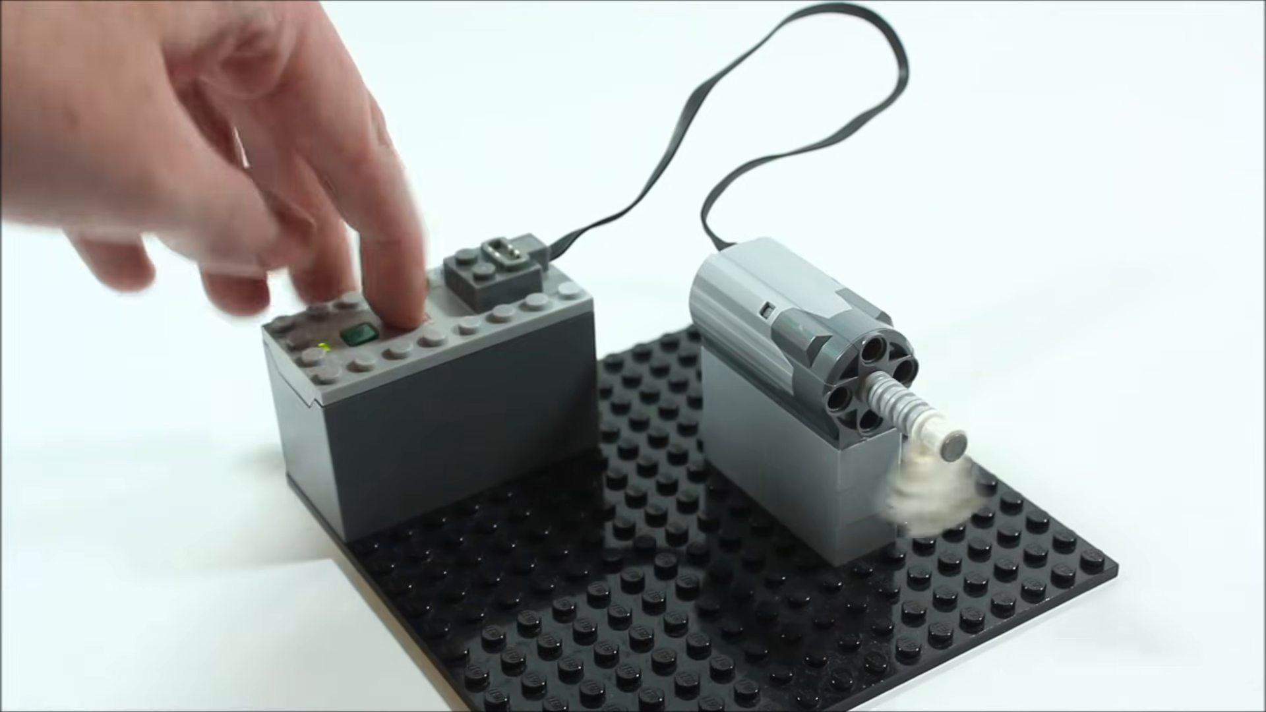
click(372, 331)
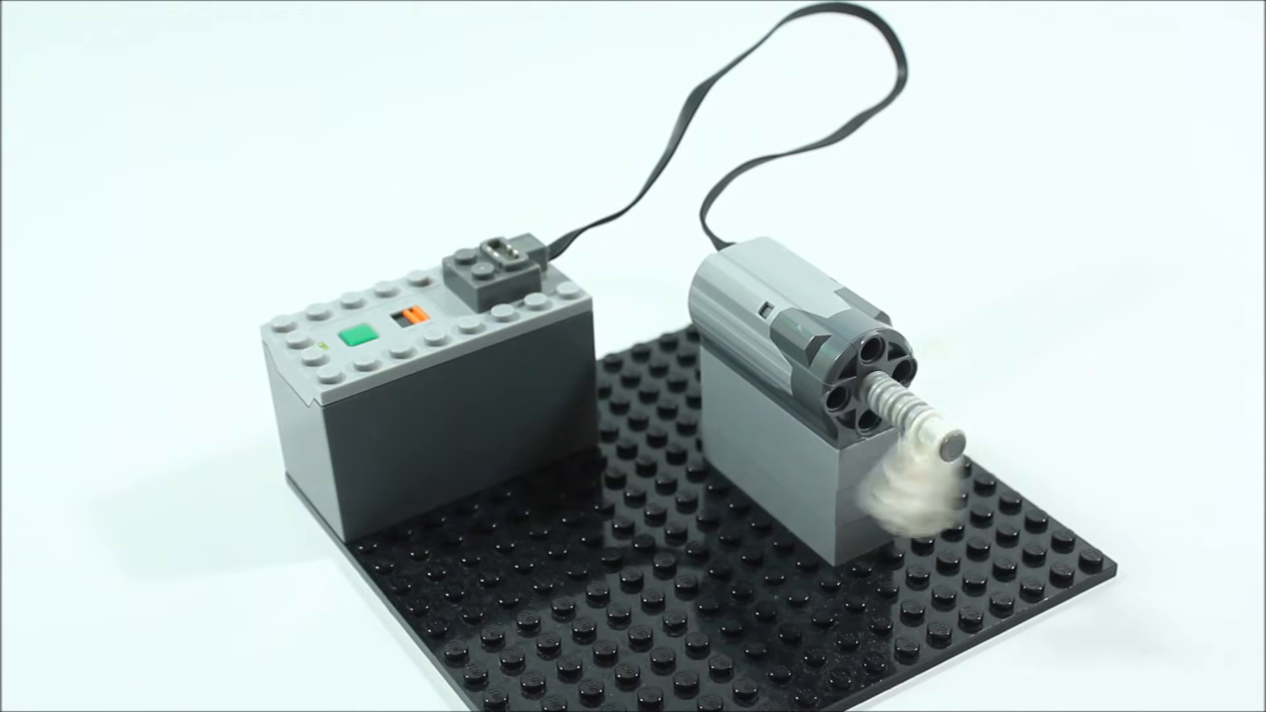